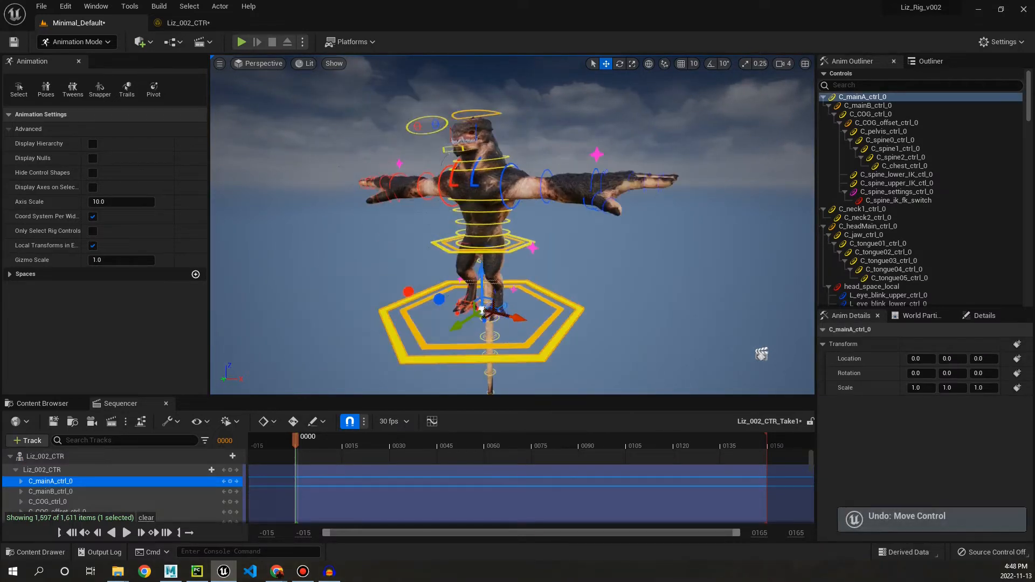
# Select the rig's main control, then the left hind leg's foot FK control to rotate it at the ankle
pyautogui.click(872, 113)
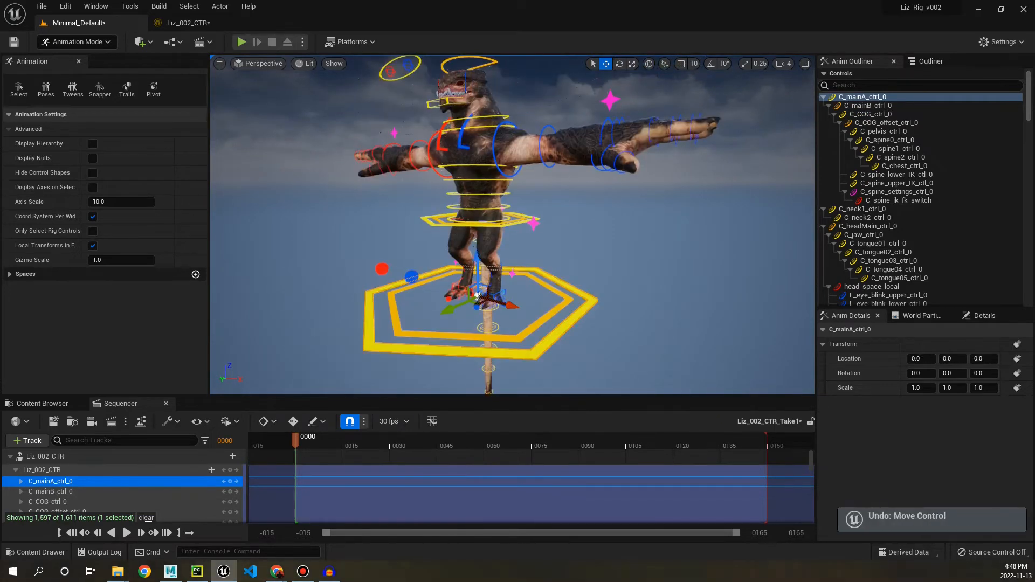
pyautogui.click(867, 105)
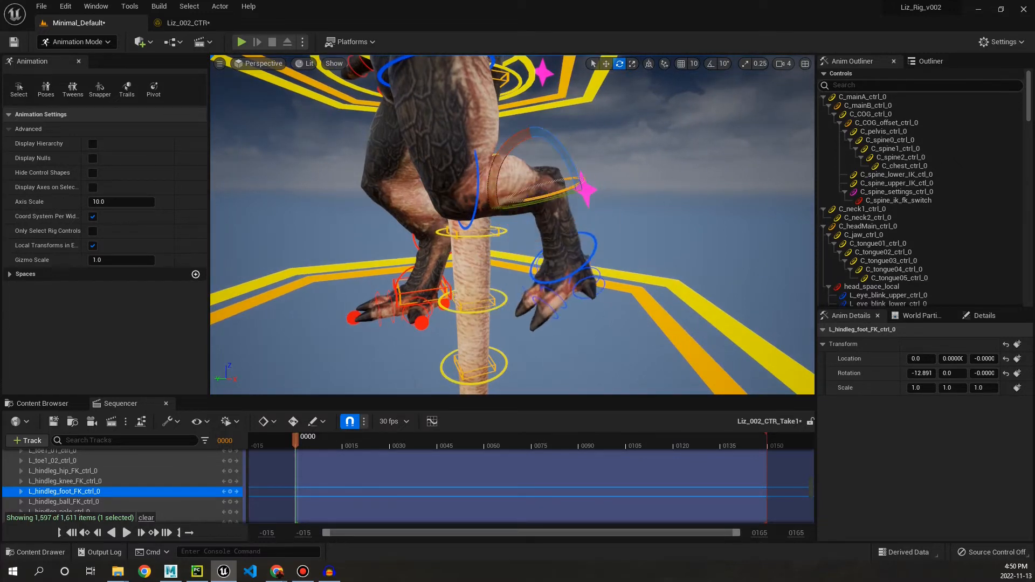
# Switch the left leg to IK via L_leg_settings_ctrl_0 and reposition the left hind foot IK control
pyautogui.click(63, 501)
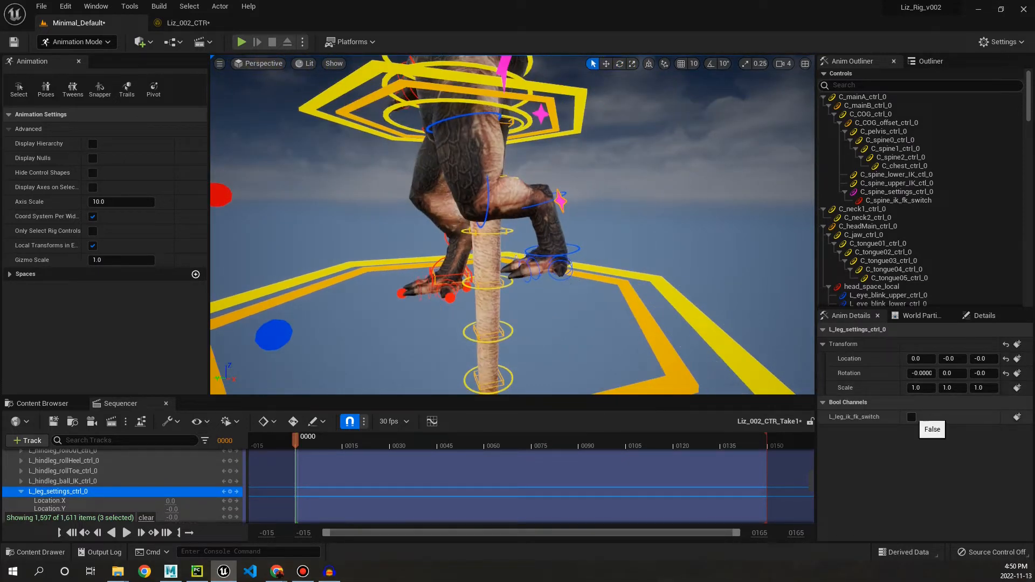
pyautogui.click(912, 417)
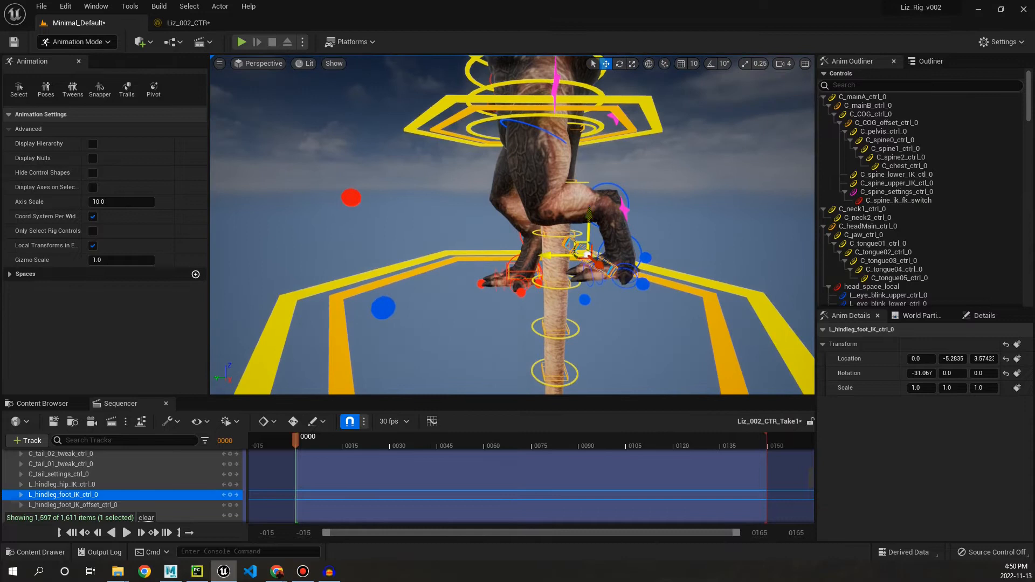
pyautogui.moveTo(587, 254); pyautogui.dragTo(550, 248)
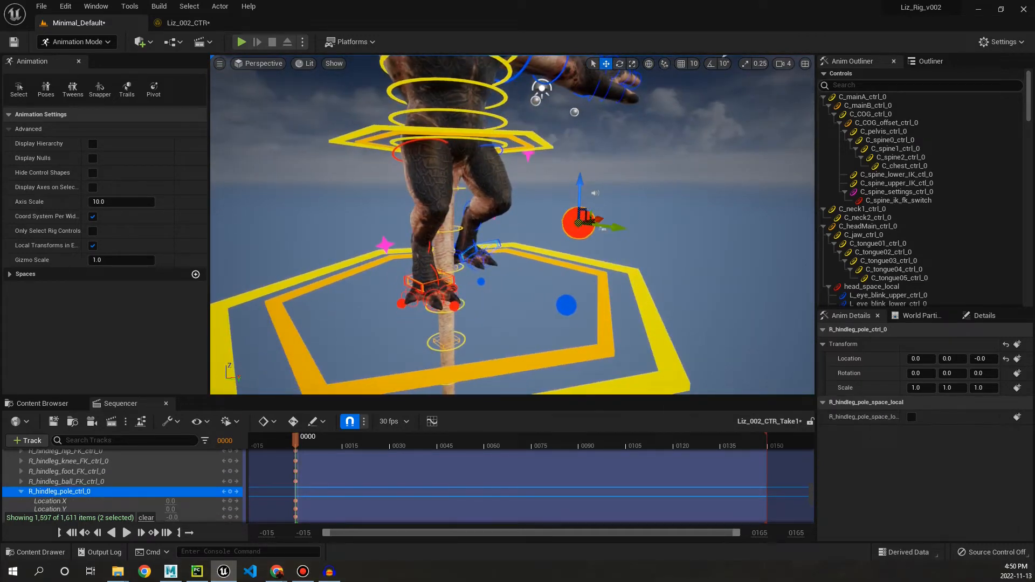
# Drag R_hindleg_foot_IK_ctrl_0 outward and fine-tune the right hind foot's position at frame 0
pyautogui.moveTo(580, 216); pyautogui.dragTo(465, 240)
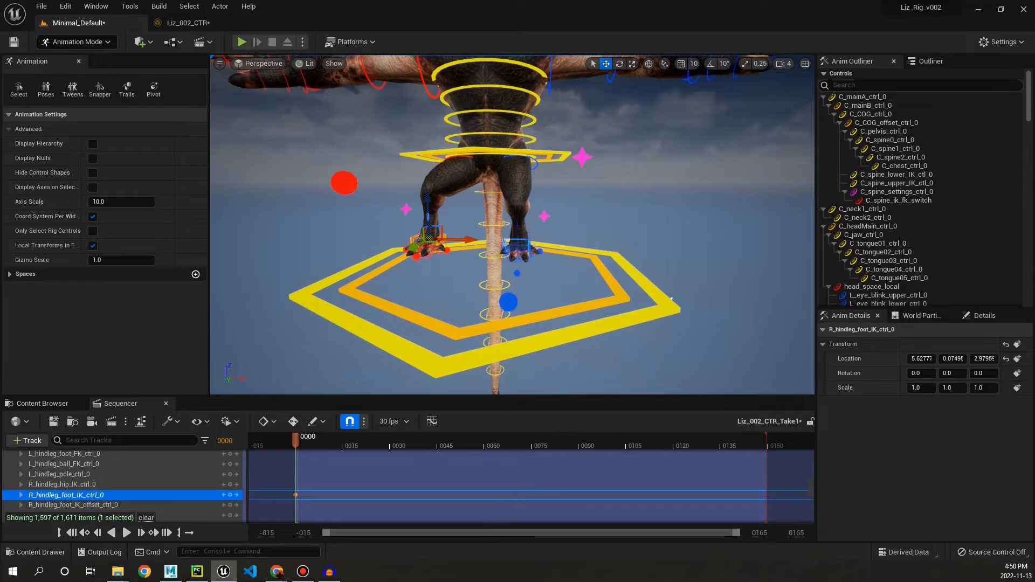
pyautogui.moveTo(429, 248); pyautogui.dragTo(432, 249)
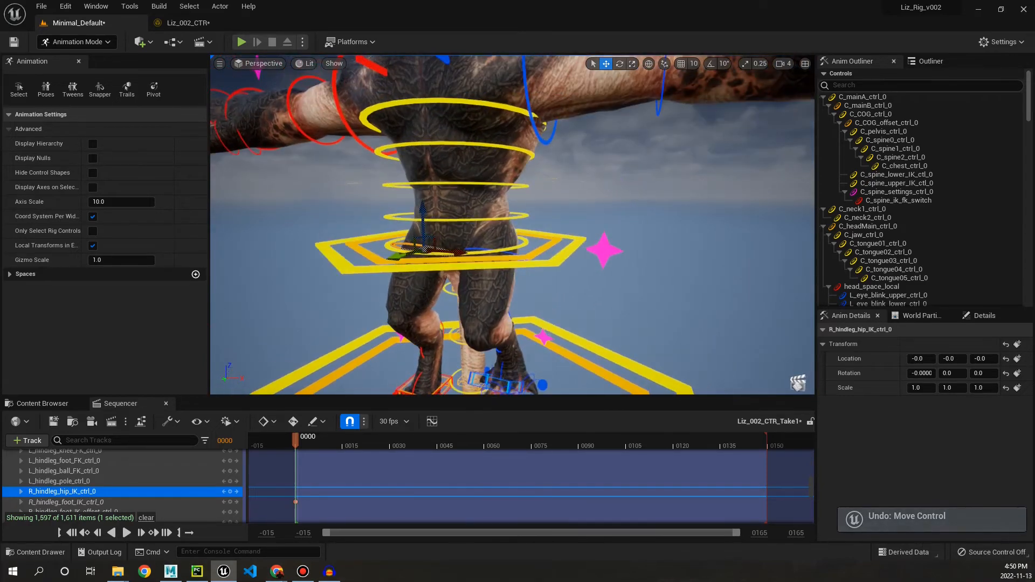
# Select C_COG_ctrl_0 and drag it down to lower the lizard's body over the posed hind legs
pyautogui.click(872, 114)
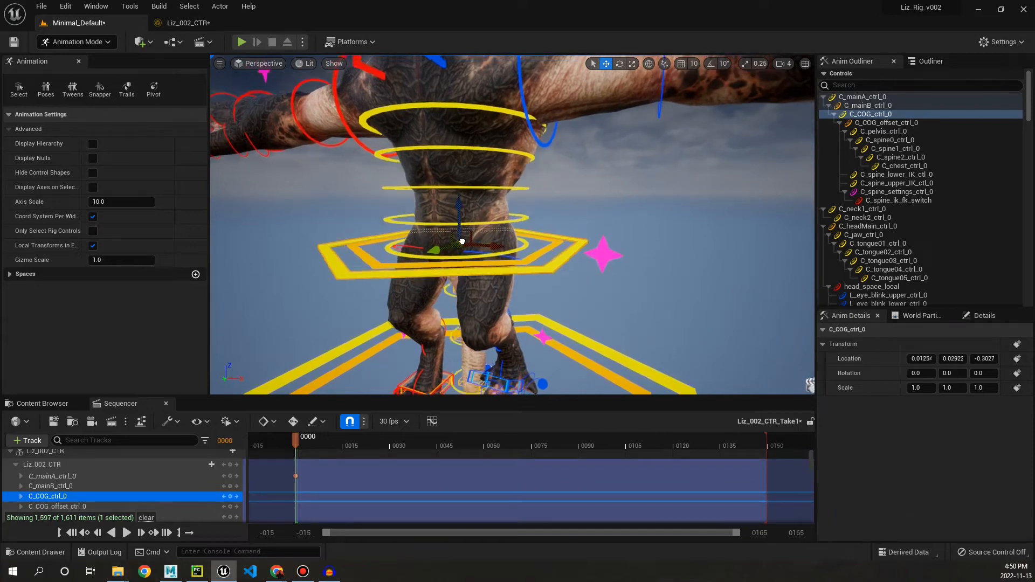
pyautogui.moveTo(462, 241); pyautogui.dragTo(482, 191)
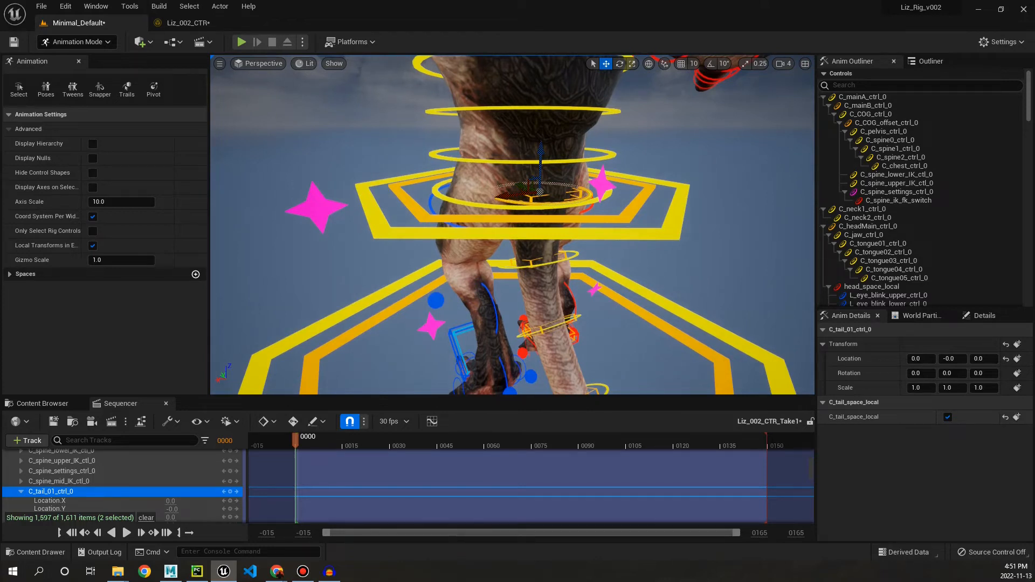
# Uncheck C_tail_space_local on the first tail control, then select C_spine_settings_ctrl_0
pyautogui.click(947, 416)
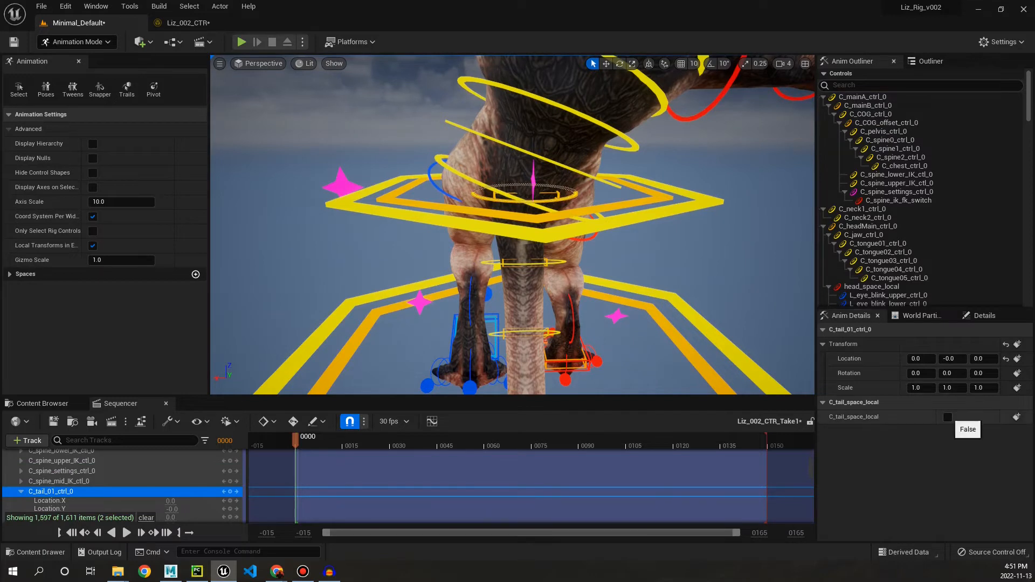
pyautogui.click(881, 130)
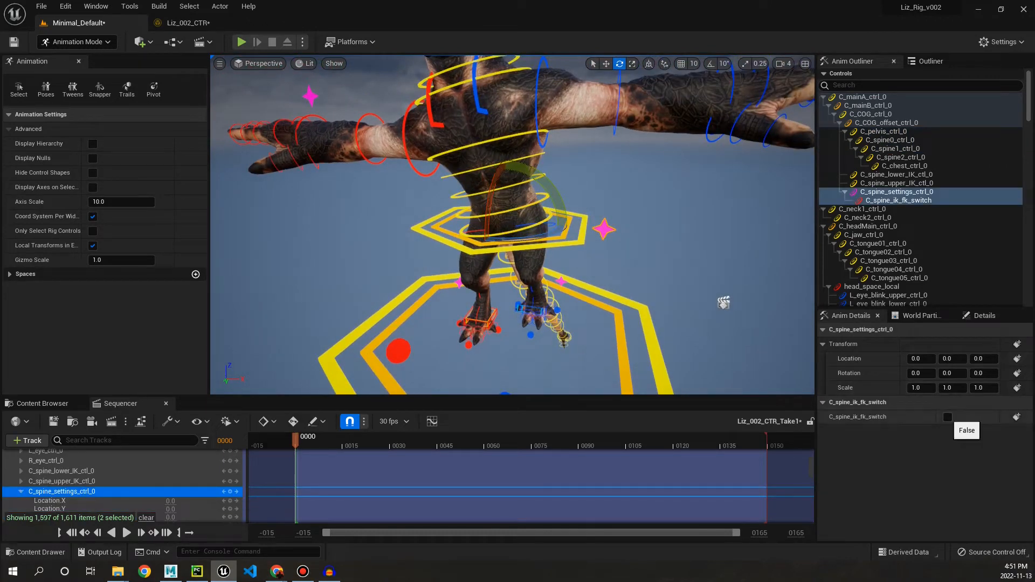
# Rotate C_spine_upper_IK_ctrl_0 about 22 degrees to bend the lizard's torso
pyautogui.click(946, 416)
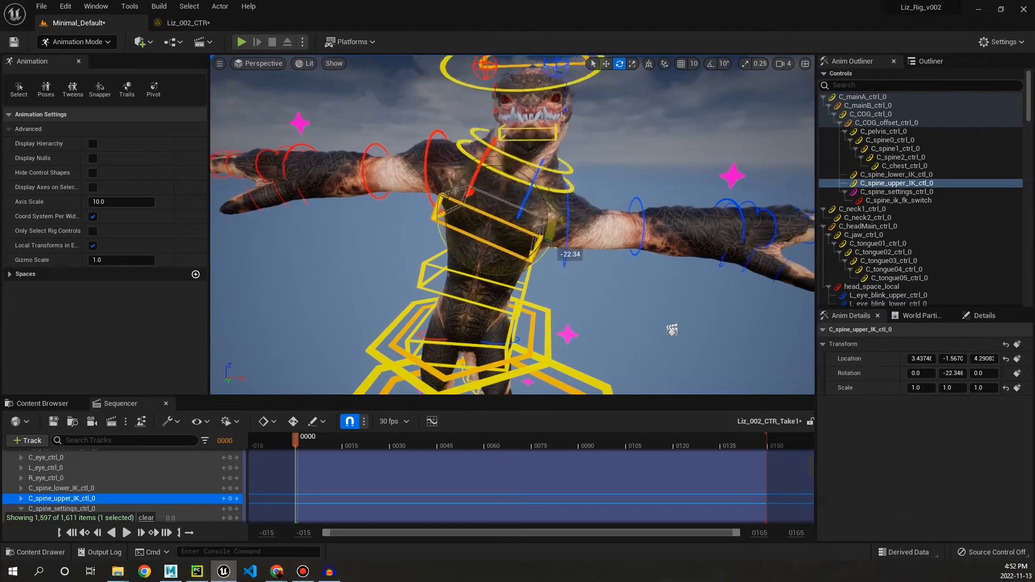
pyautogui.moveTo(568, 254); pyautogui.dragTo(569, 256)
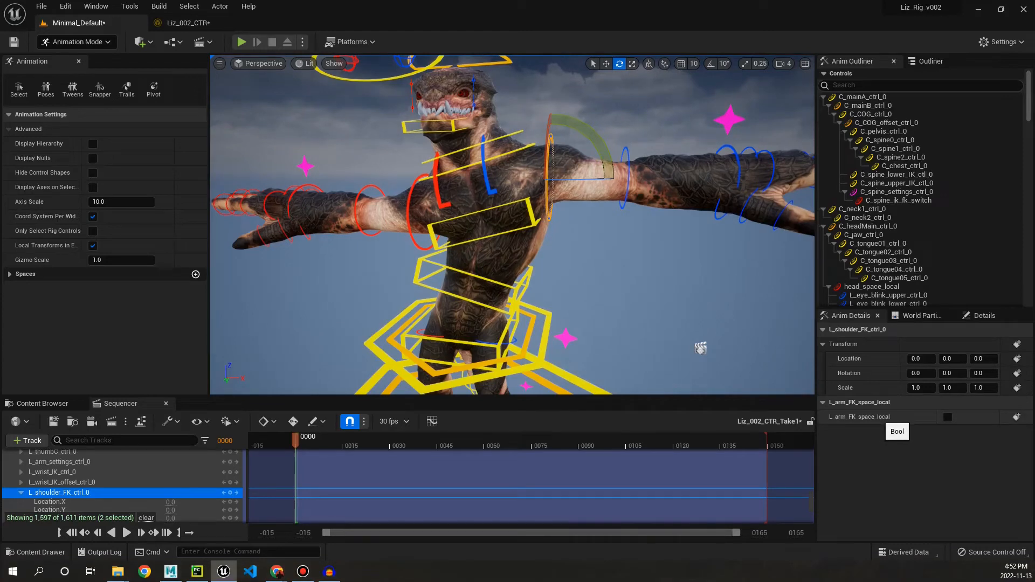
# Select L_shoulder_FK_ctrl_0 to rotate the left arm forward and adjust its elbow pole
pyautogui.click(947, 416)
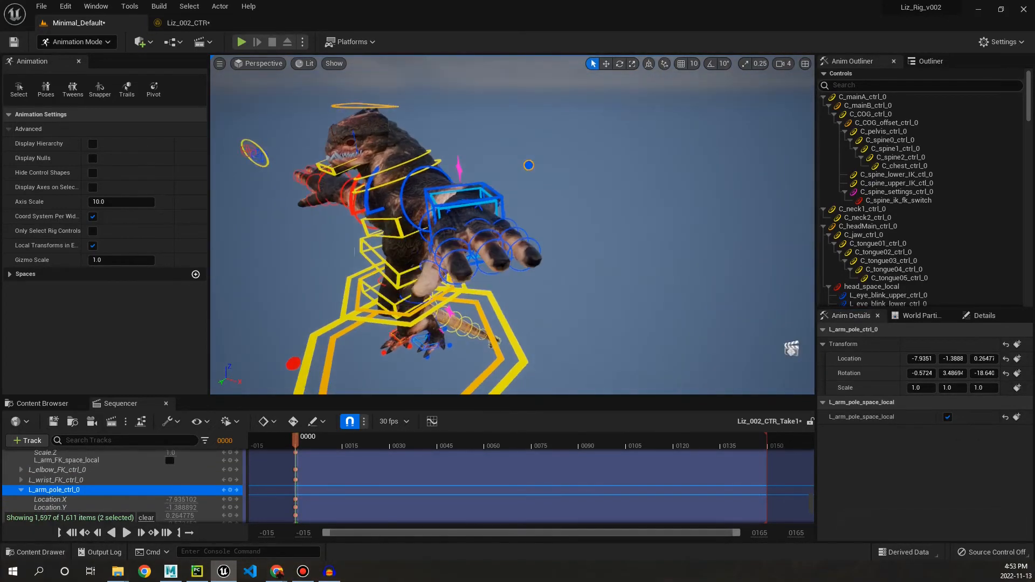
# Drag L_arm_pole_ctrl_0 twice so the left arm returns to its outstretched sideways pose
pyautogui.moveTo(528, 165); pyautogui.dragTo(554, 228)
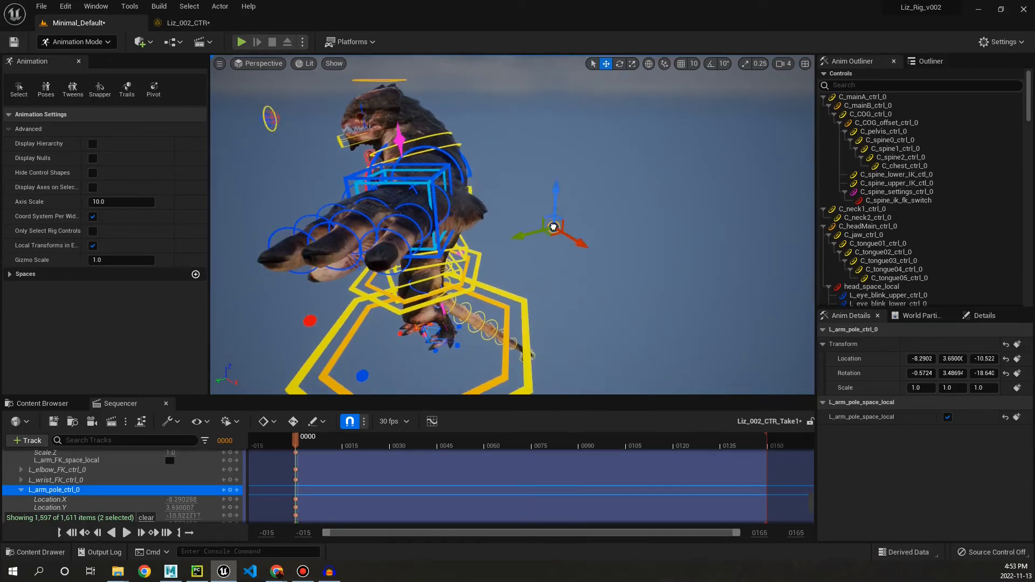
pyautogui.moveTo(554, 226); pyautogui.dragTo(571, 159)
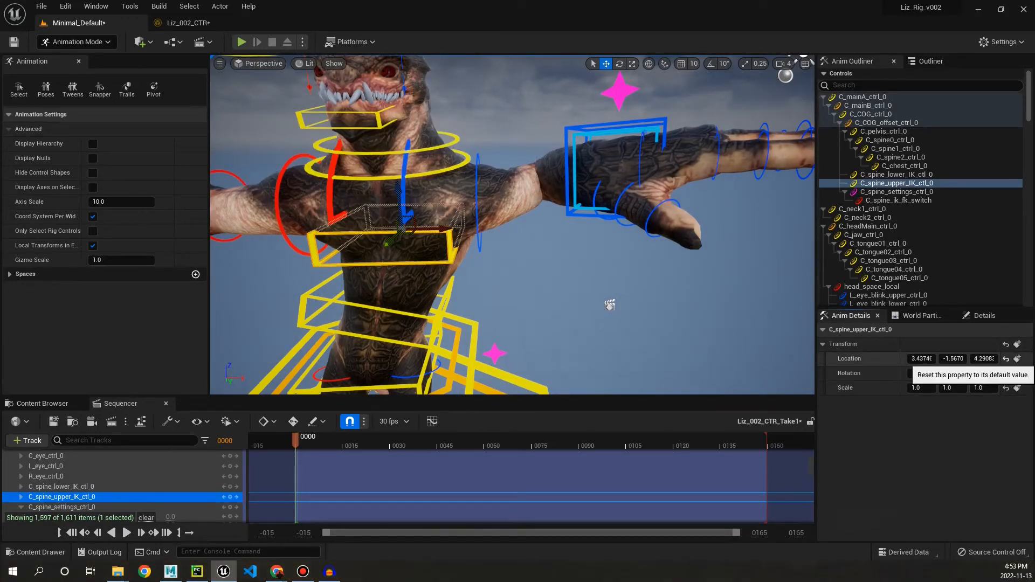
# Turn C_neck1_ctrl_0 in the viewport, then reset its Rotation to zero in Anim Details
pyautogui.click(1017, 358)
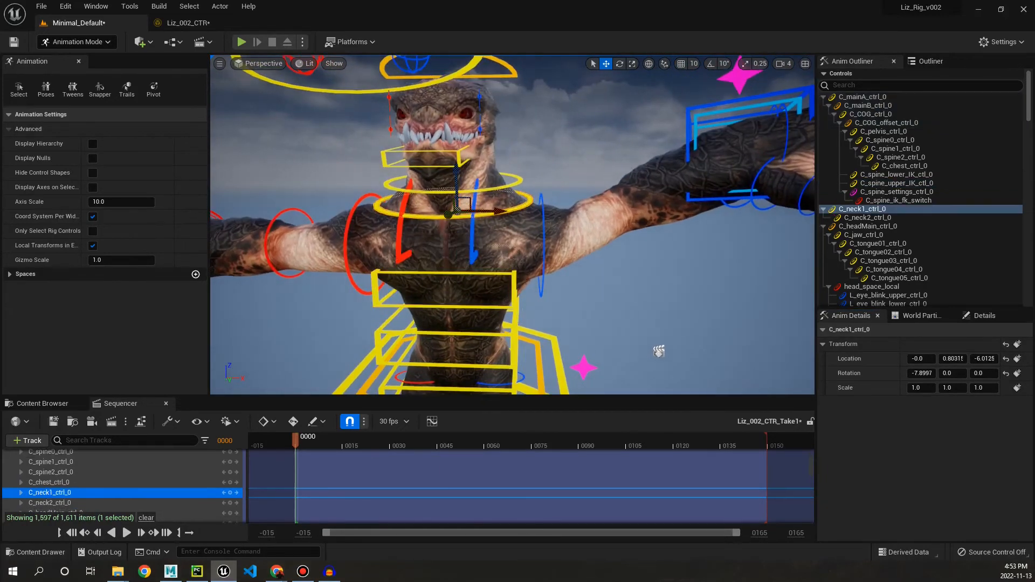
pyautogui.moveTo(462, 199); pyautogui.dragTo(505, 159)
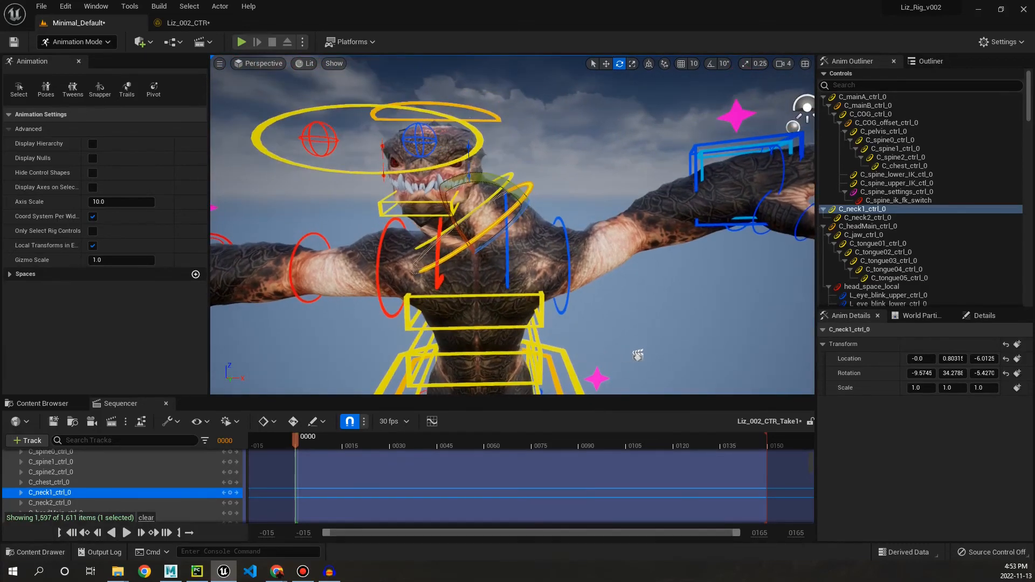
pyautogui.click(867, 225)
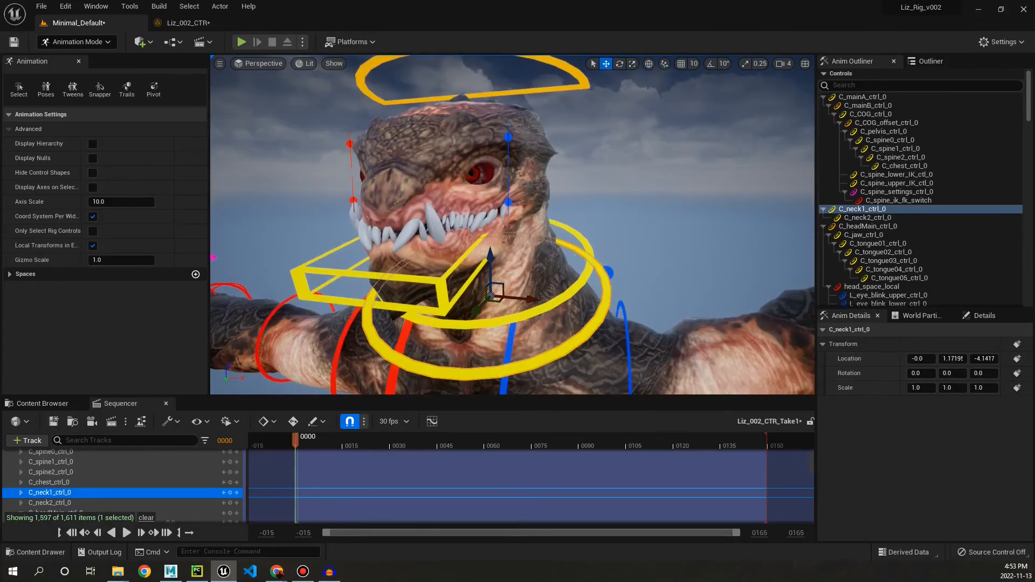
# Select the lower eye blink control, rotate C_jaw_ctrl_0 open about 19 degrees, and pick C_tongue04_ctrl_0
pyautogui.click(890, 295)
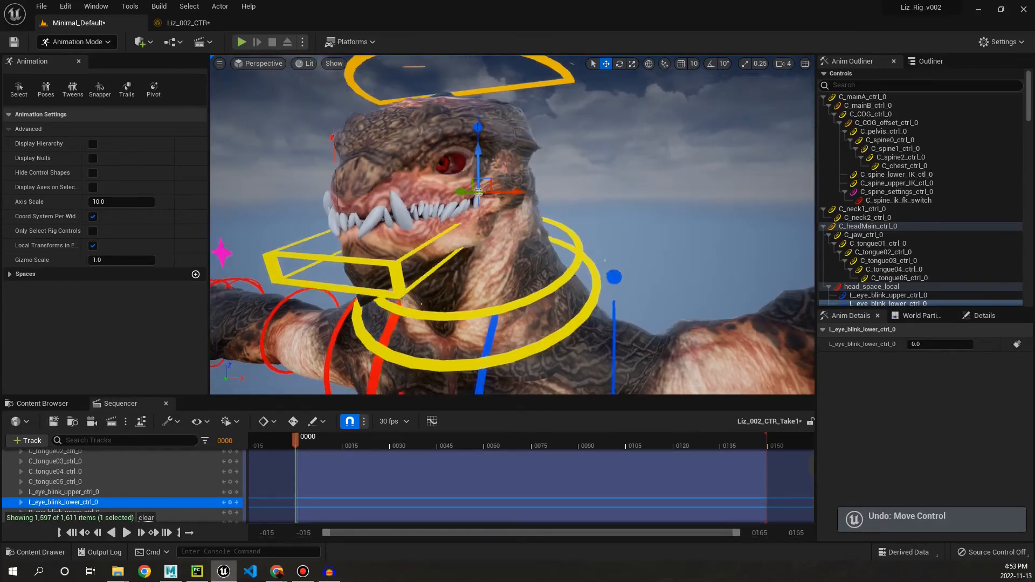
pyautogui.click(862, 234)
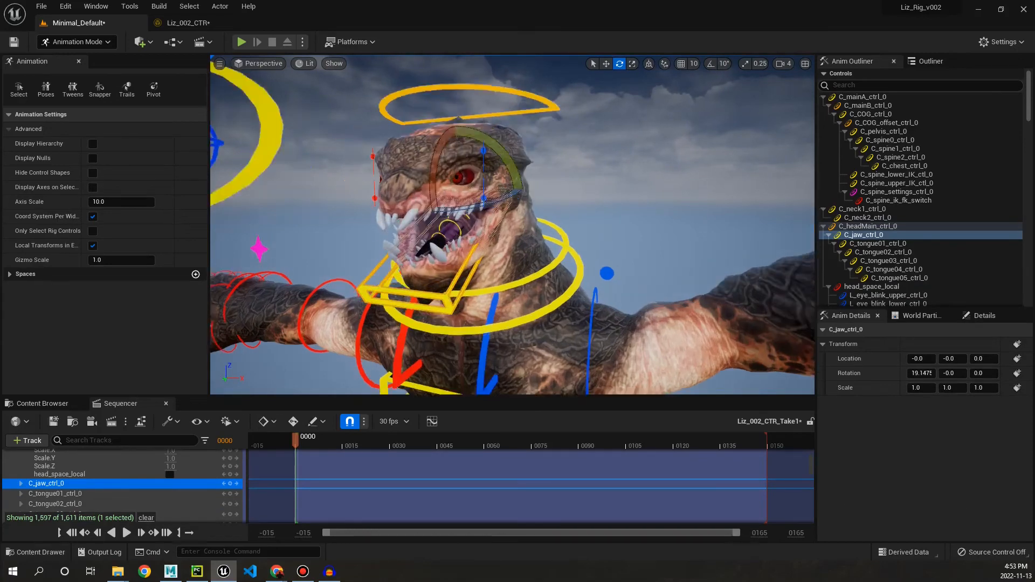
pyautogui.click(896, 269)
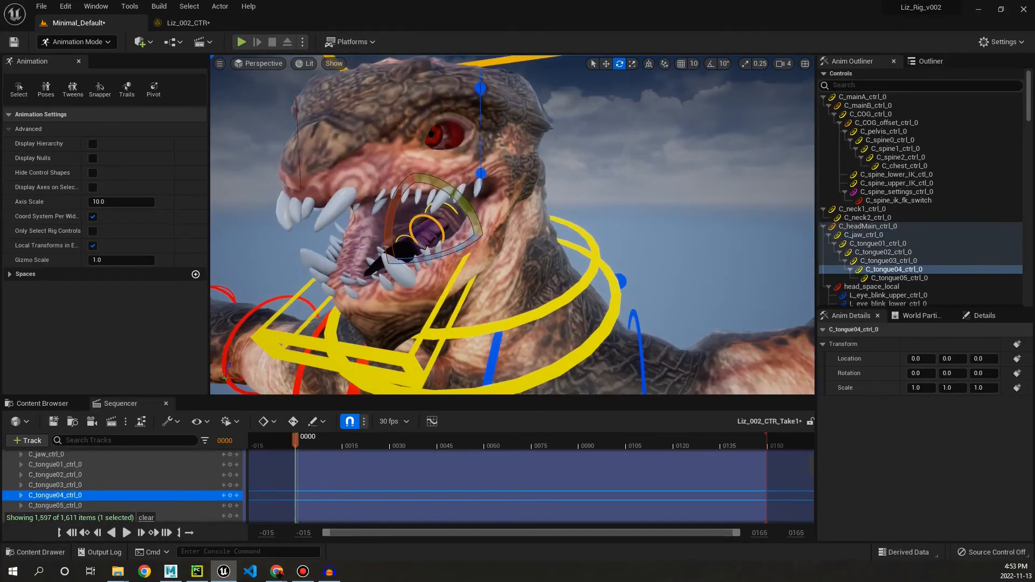